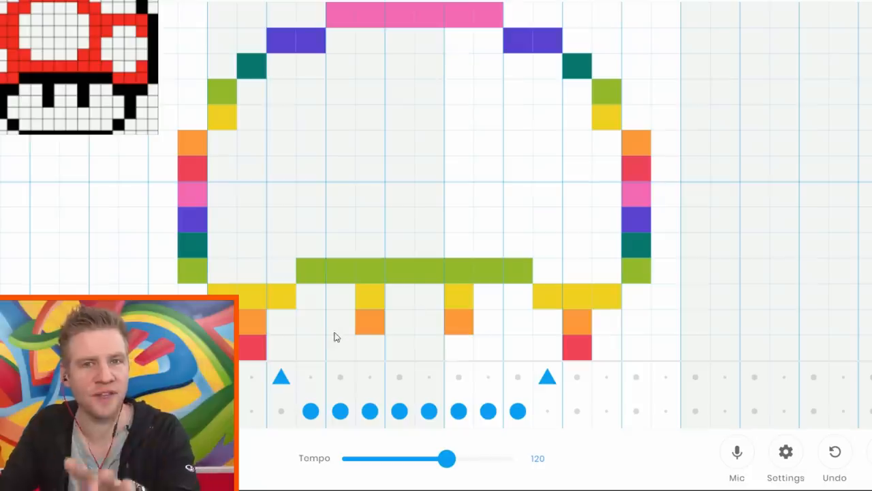
{"action": "mouse_move", "coordinate": [273, 409]}
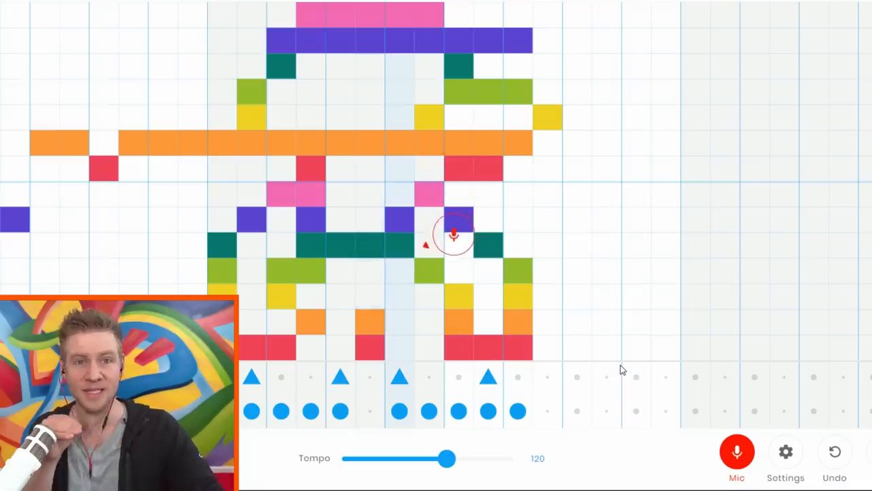
- Start playback of the mushroom tune so its percussion beats sound along
{"action": "left_click", "coordinate": [739, 46]}
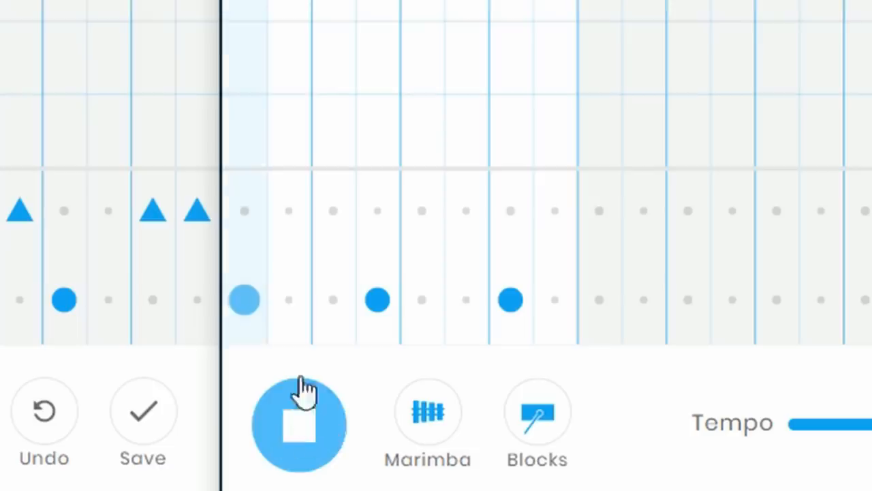
- Stop the song playback after hearing it through
{"action": "left_click", "coordinate": [298, 422]}
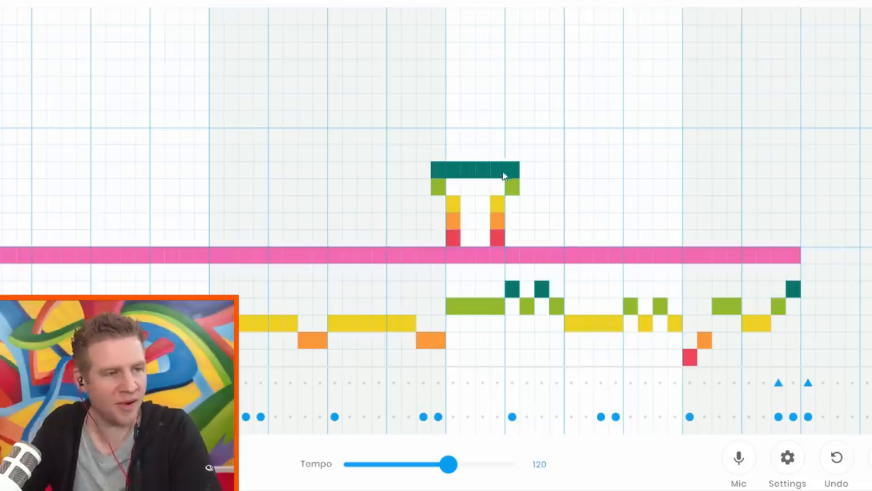
- Begin a rainbow tree above the pink note line, beside the teal stool shape
{"action": "left_click", "coordinate": [542, 103]}
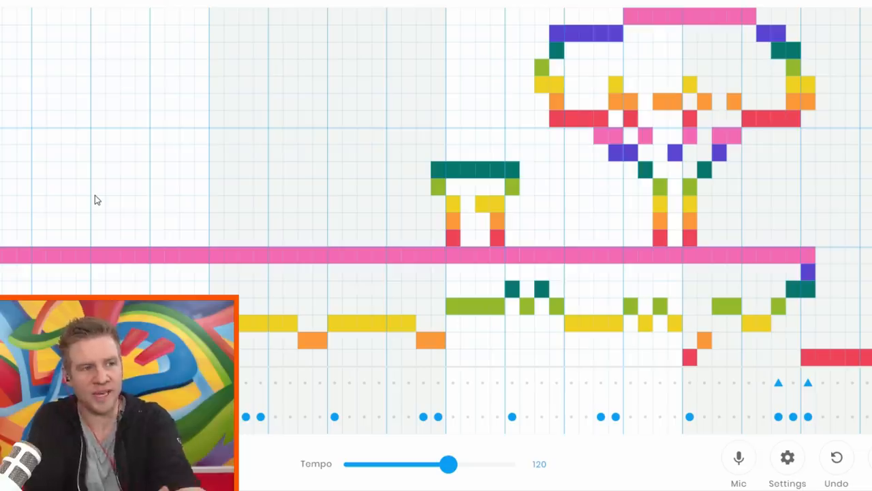
{"action": "mouse_move", "coordinate": [38, 104]}
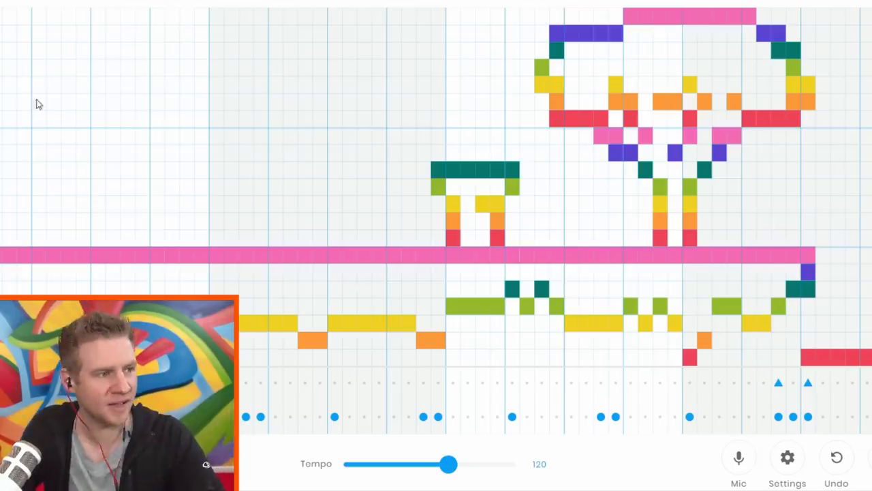
- Place purple and teal notes to start a new shape in the empty upper-left grid area
{"action": "left_click", "coordinate": [178, 152]}
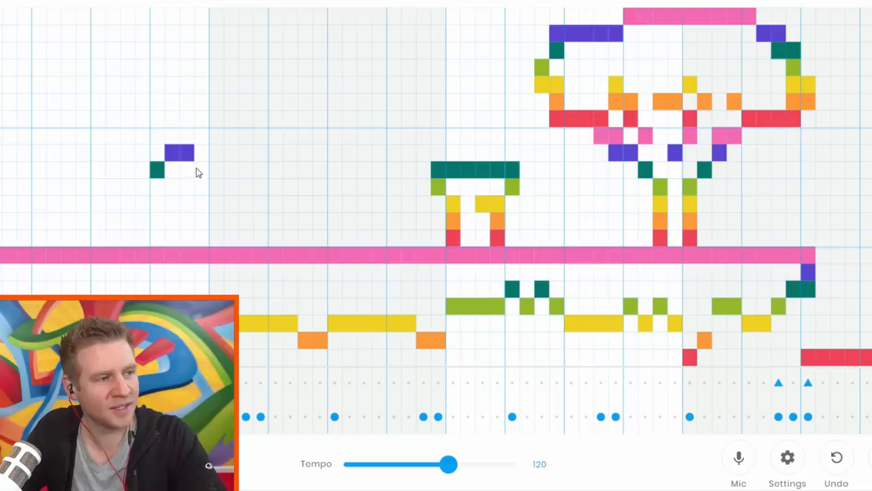
{"action": "left_click", "coordinate": [212, 169]}
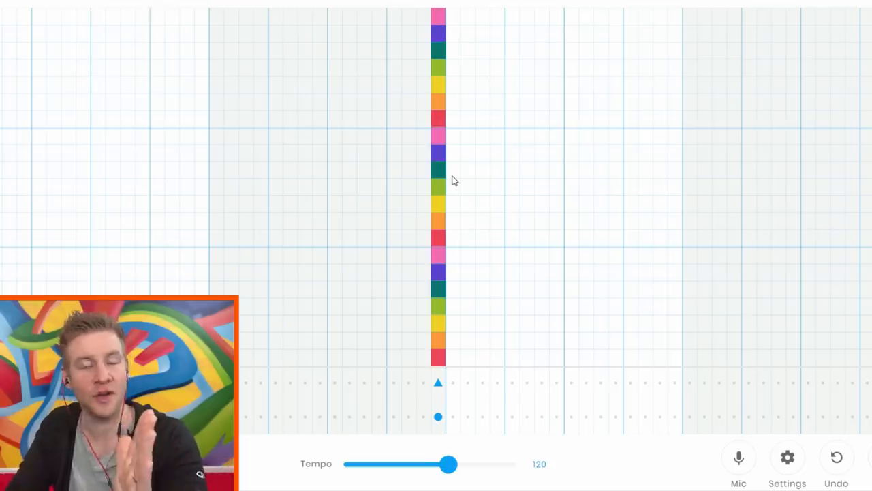
{"action": "mouse_move", "coordinate": [710, 264]}
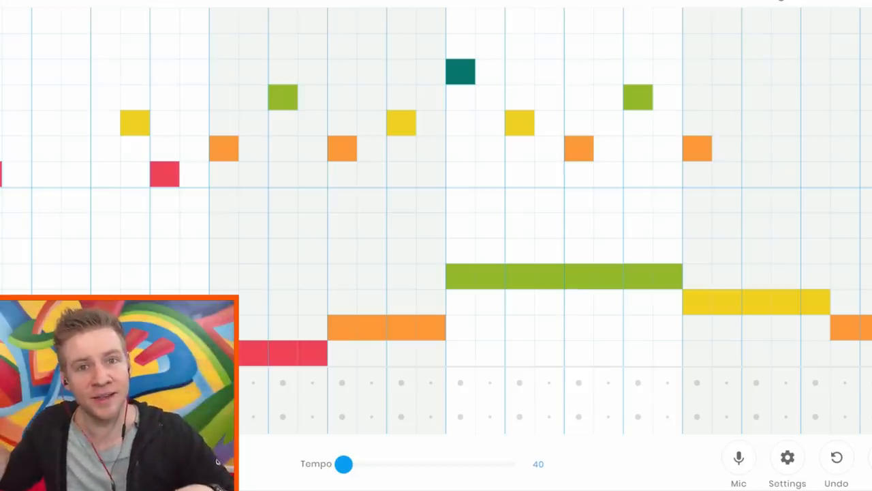
- View the Song Maker information page, then return to the song grid
{"action": "left_click", "coordinate": [788, 458]}
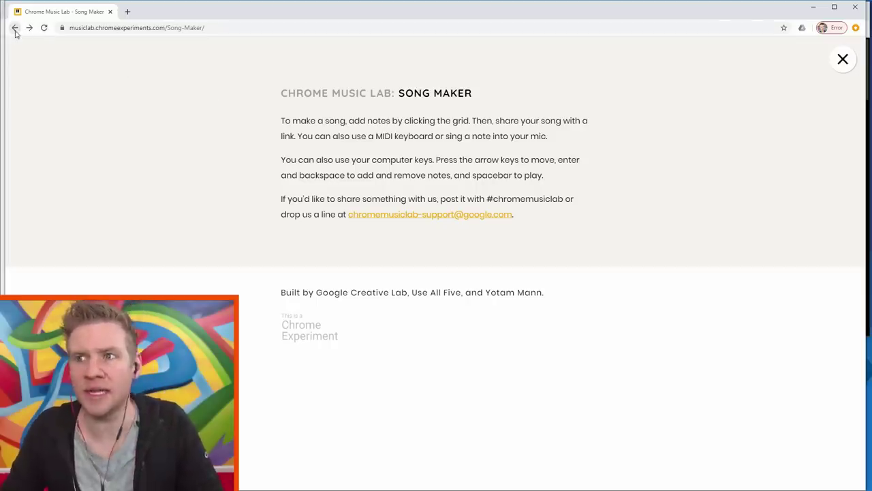
{"action": "left_click", "coordinate": [842, 60]}
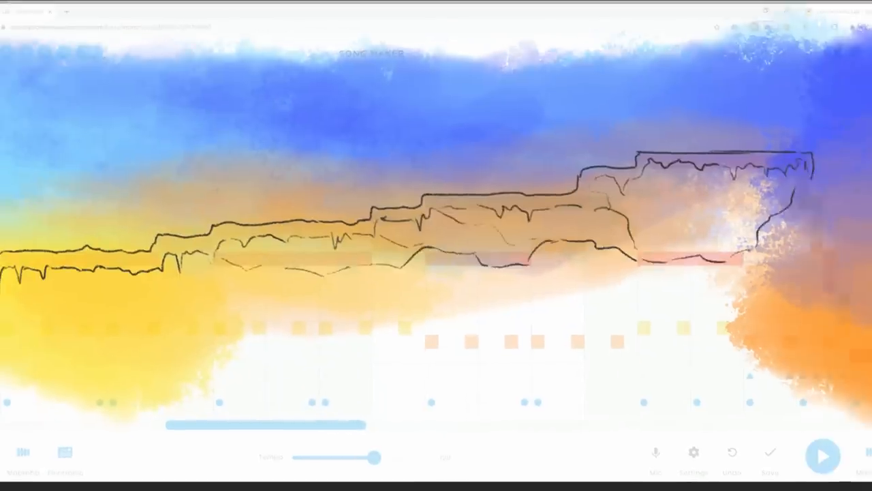
{"action": "left_click", "coordinate": [823, 455]}
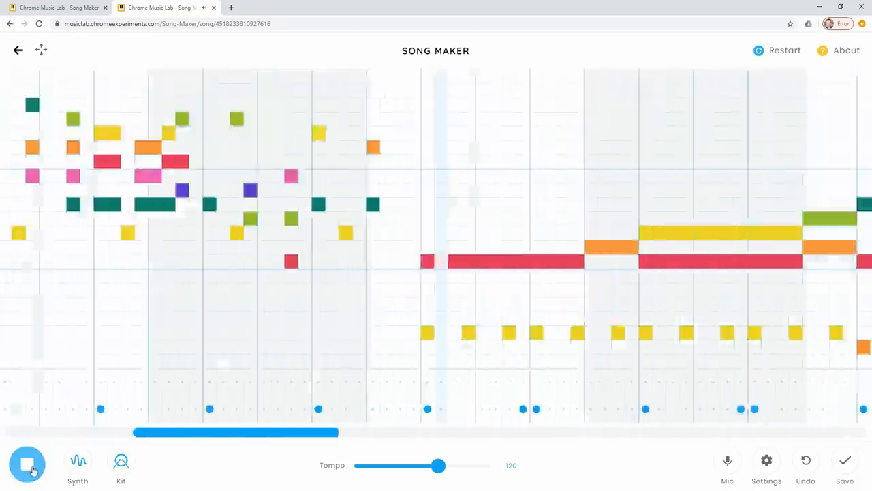
{"action": "left_click", "coordinate": [27, 463]}
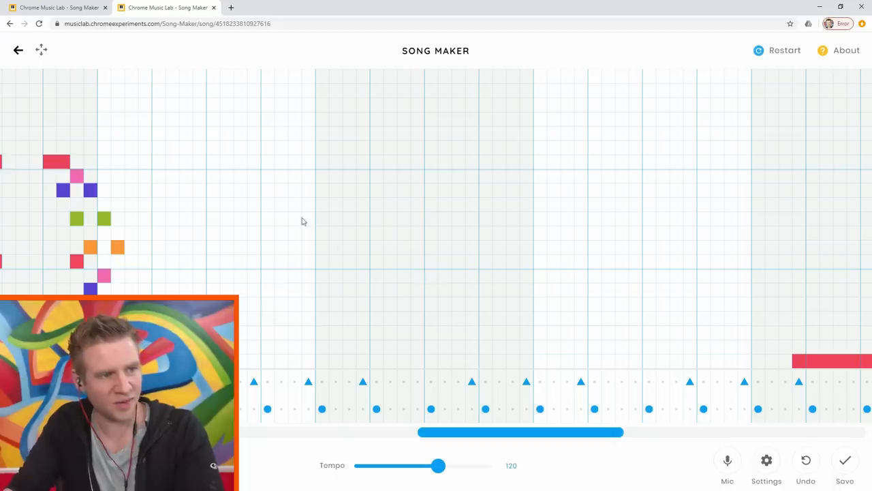
{"action": "mouse_move", "coordinate": [715, 301]}
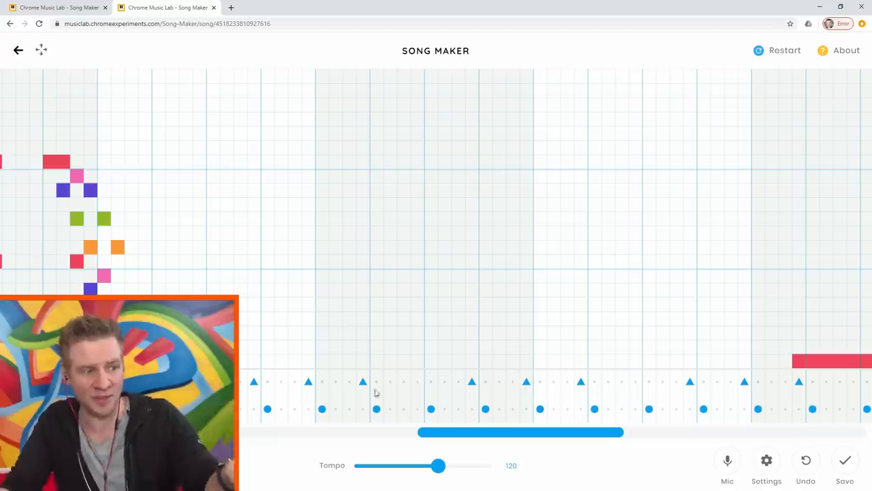
{"action": "mouse_move", "coordinate": [338, 273]}
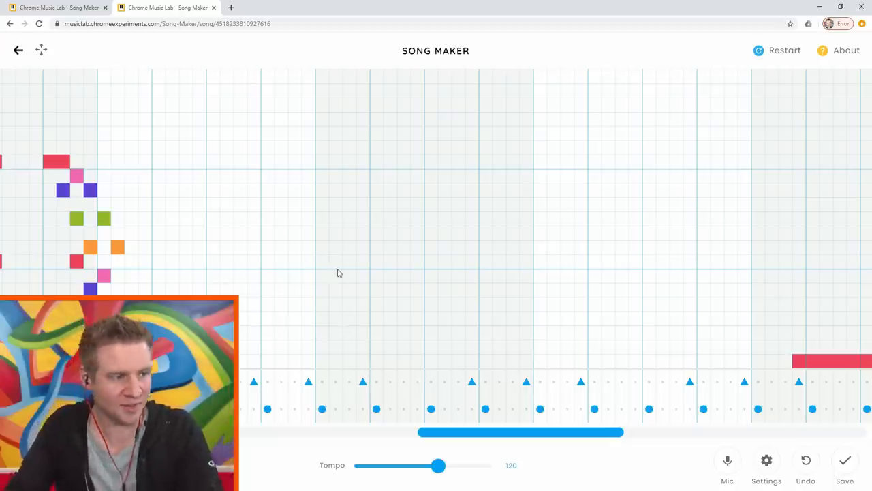
{"action": "left_click", "coordinate": [27, 461]}
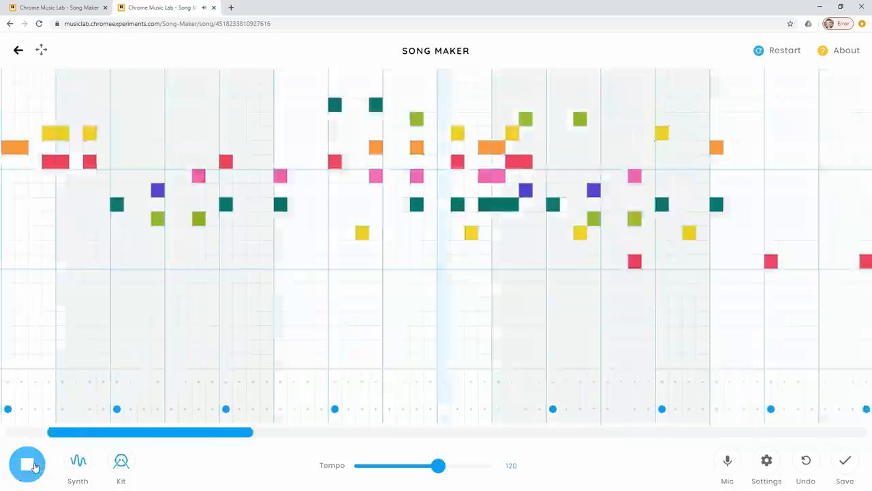
{"action": "left_click", "coordinate": [27, 464]}
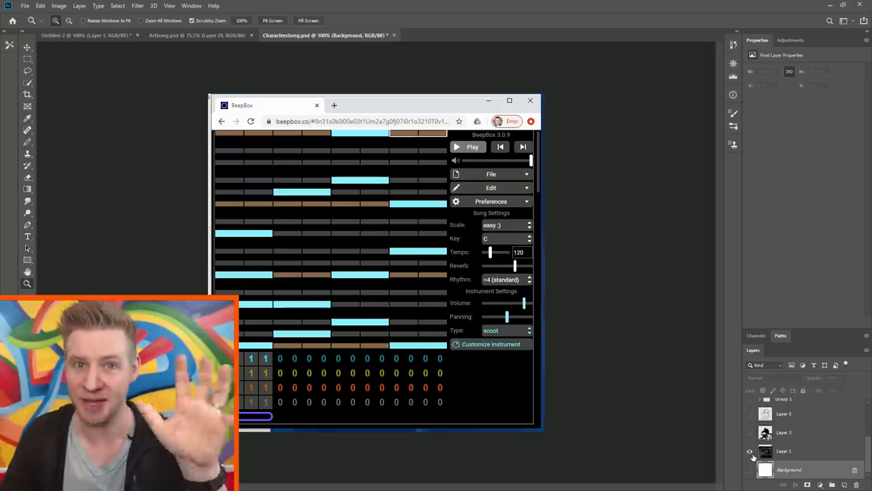
- Hide the BeepBox screenshot layer to reveal the rough pencil sketch of the headphone character
{"action": "left_click", "coordinate": [509, 101]}
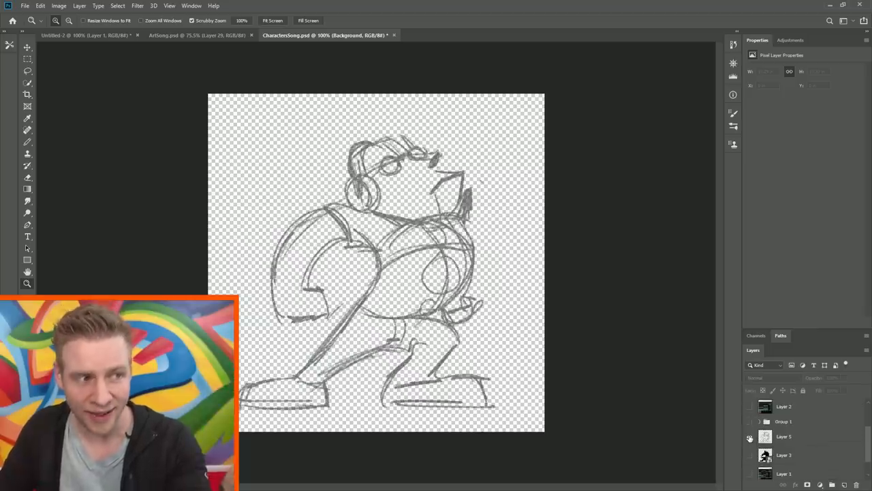
{"action": "left_click", "coordinate": [750, 421]}
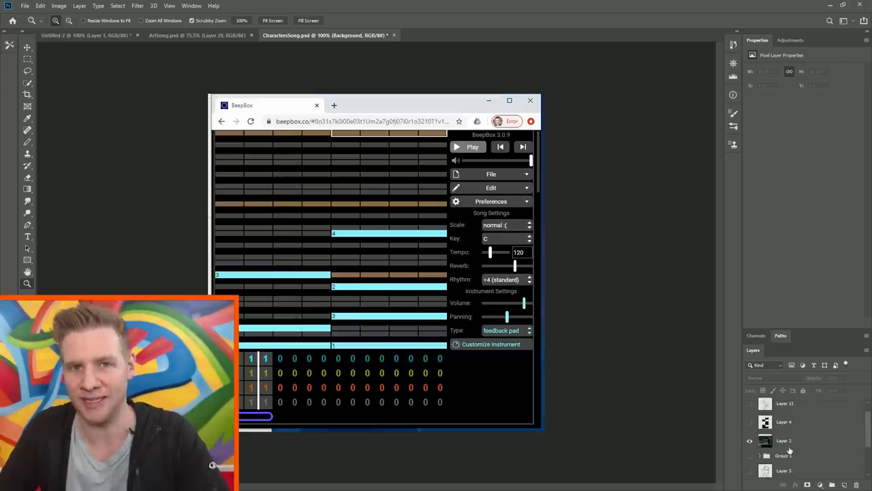
- Return to the character document and toggle layers to show the coloured orange horned villain
{"action": "left_click", "coordinate": [510, 101]}
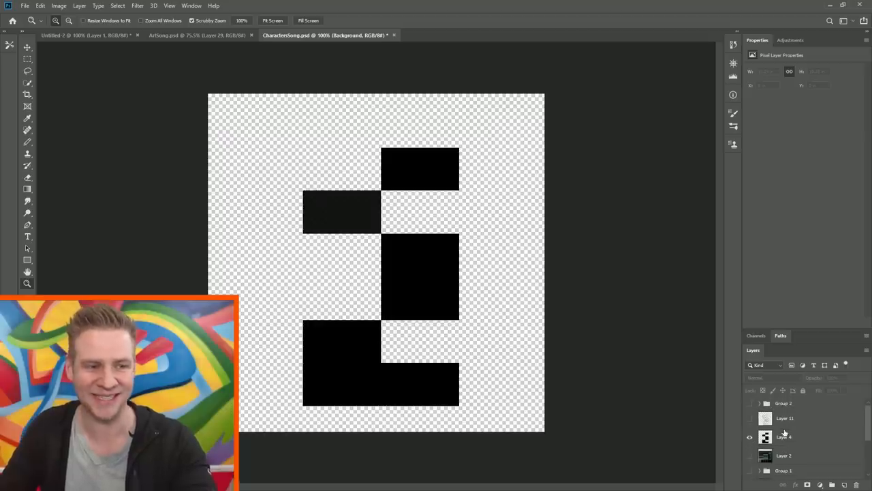
{"action": "left_click", "coordinate": [749, 436]}
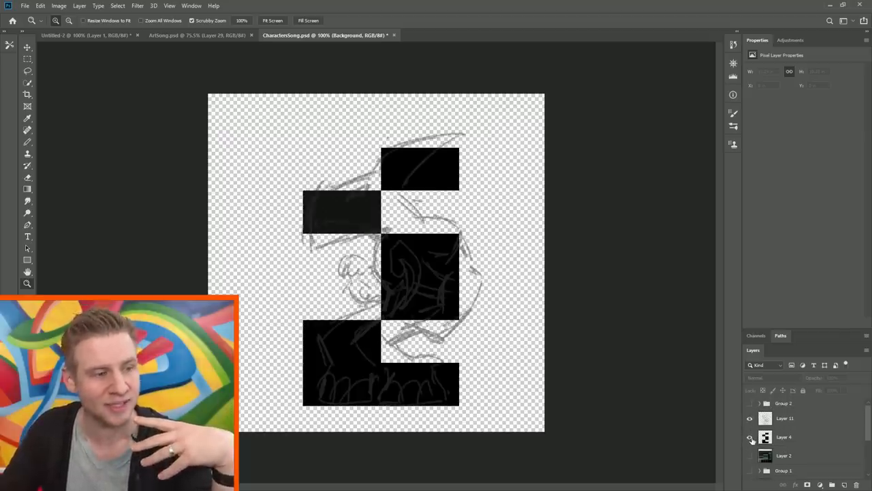
{"action": "left_click", "coordinate": [749, 436]}
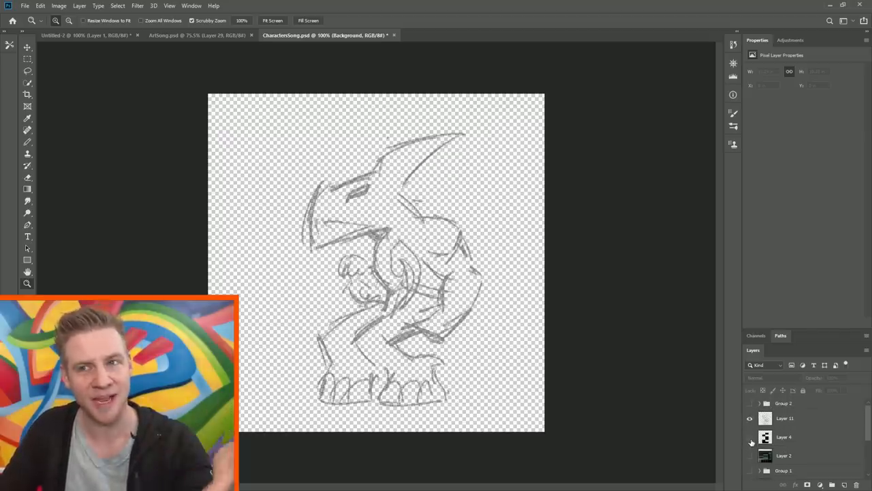
{"action": "left_click", "coordinate": [750, 404]}
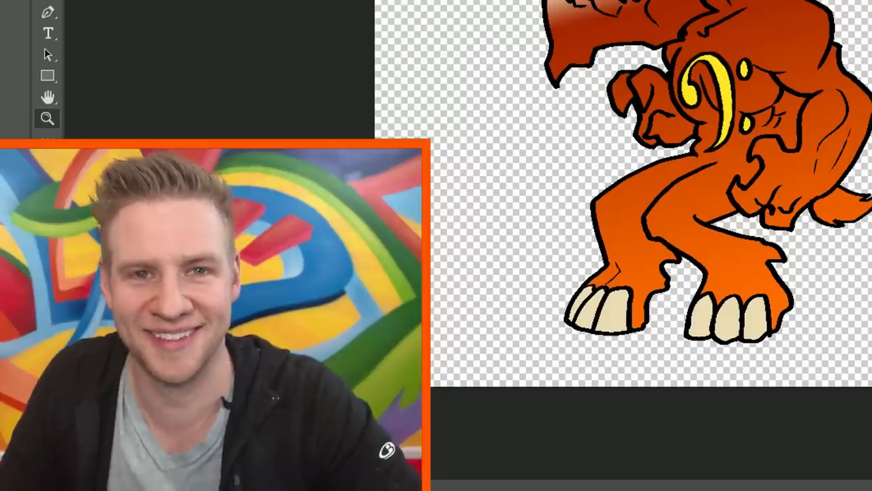
{"action": "left_click", "coordinate": [198, 35]}
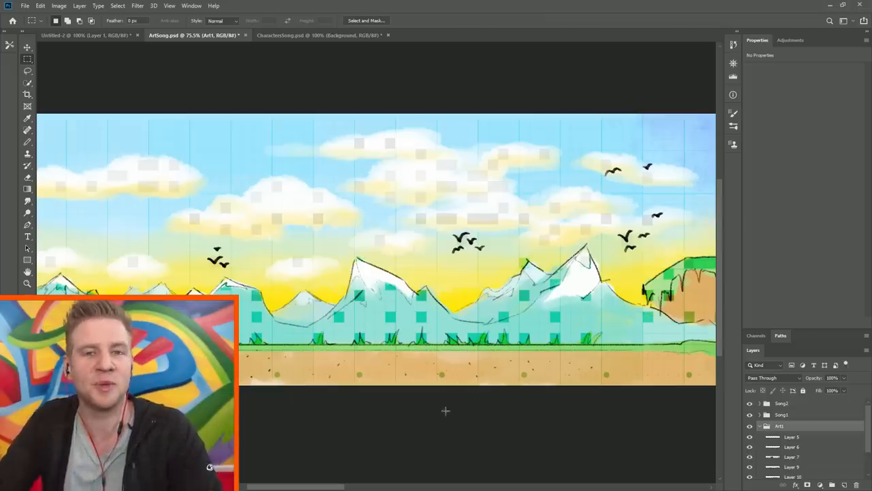
{"action": "mouse_move", "coordinate": [534, 447]}
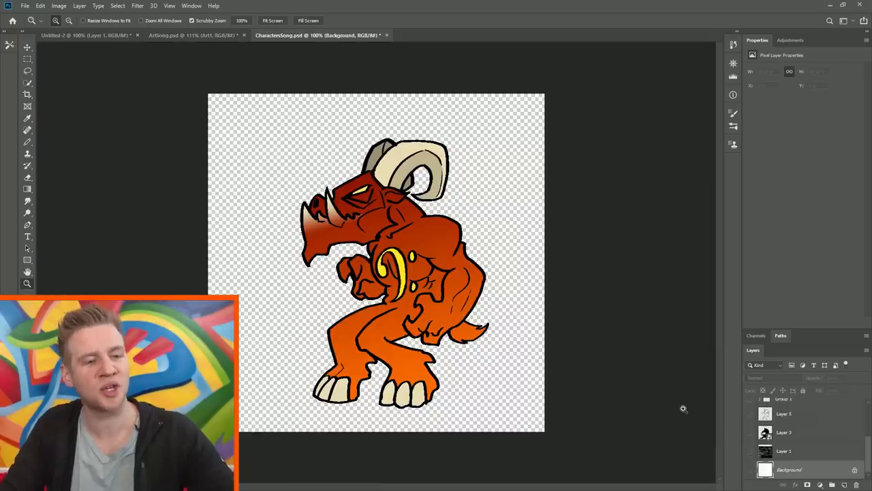
- Swap layer visibility from the villain to the headphone-wearing hero with treble-clef shirt
{"action": "left_click", "coordinate": [749, 471]}
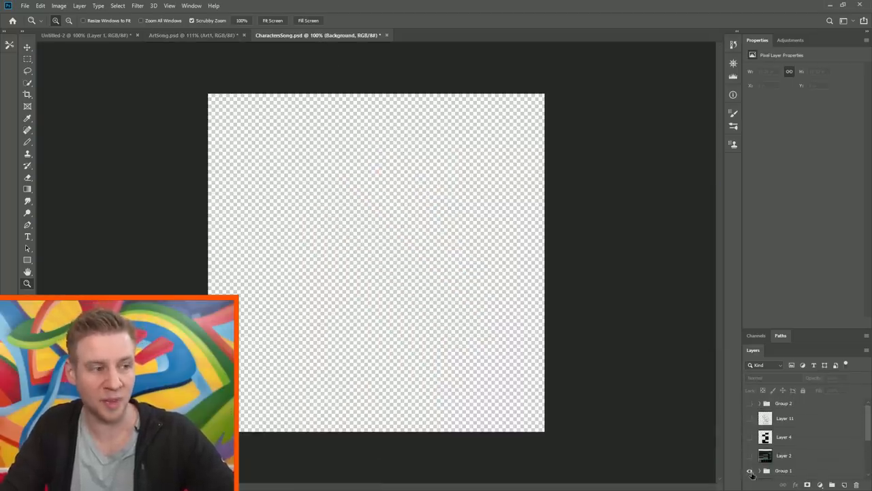
{"action": "left_click", "coordinate": [750, 470]}
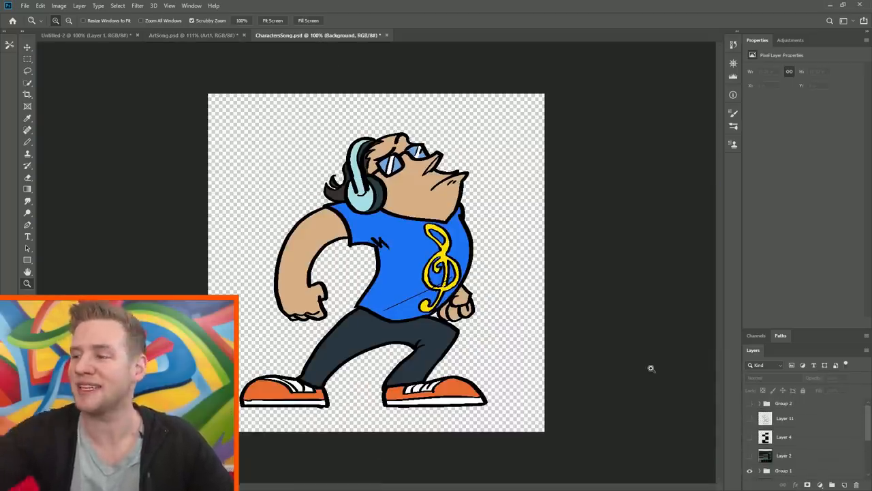